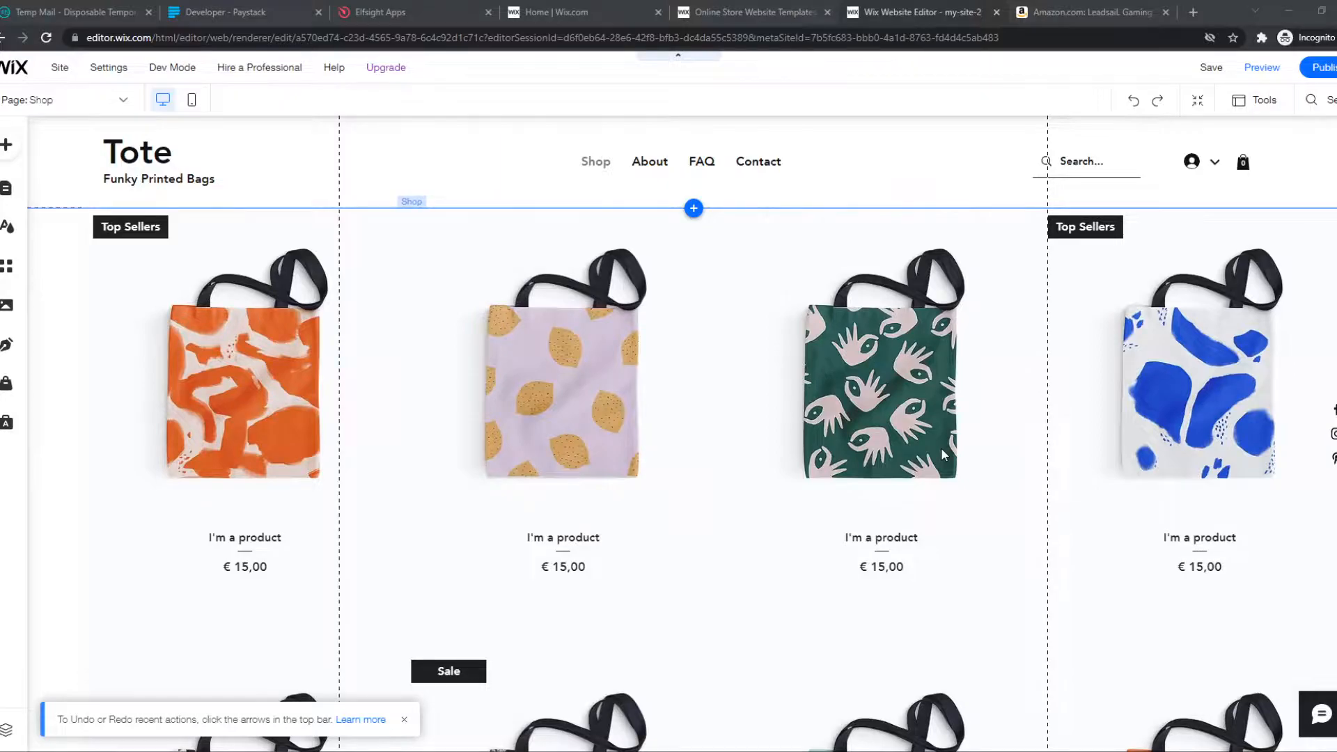
Check the Amazon keyboard product page, then search the App Market for 'affiliate'
click(1091, 12)
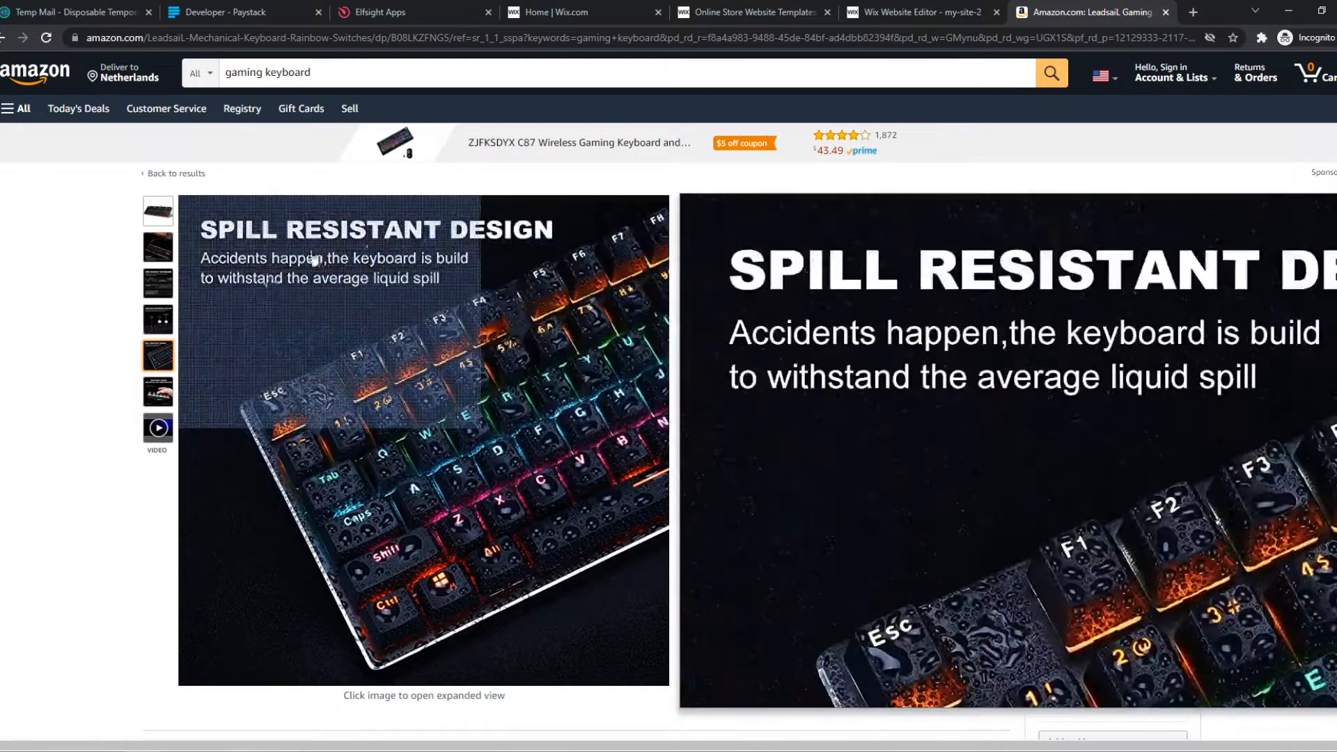
click(917, 12)
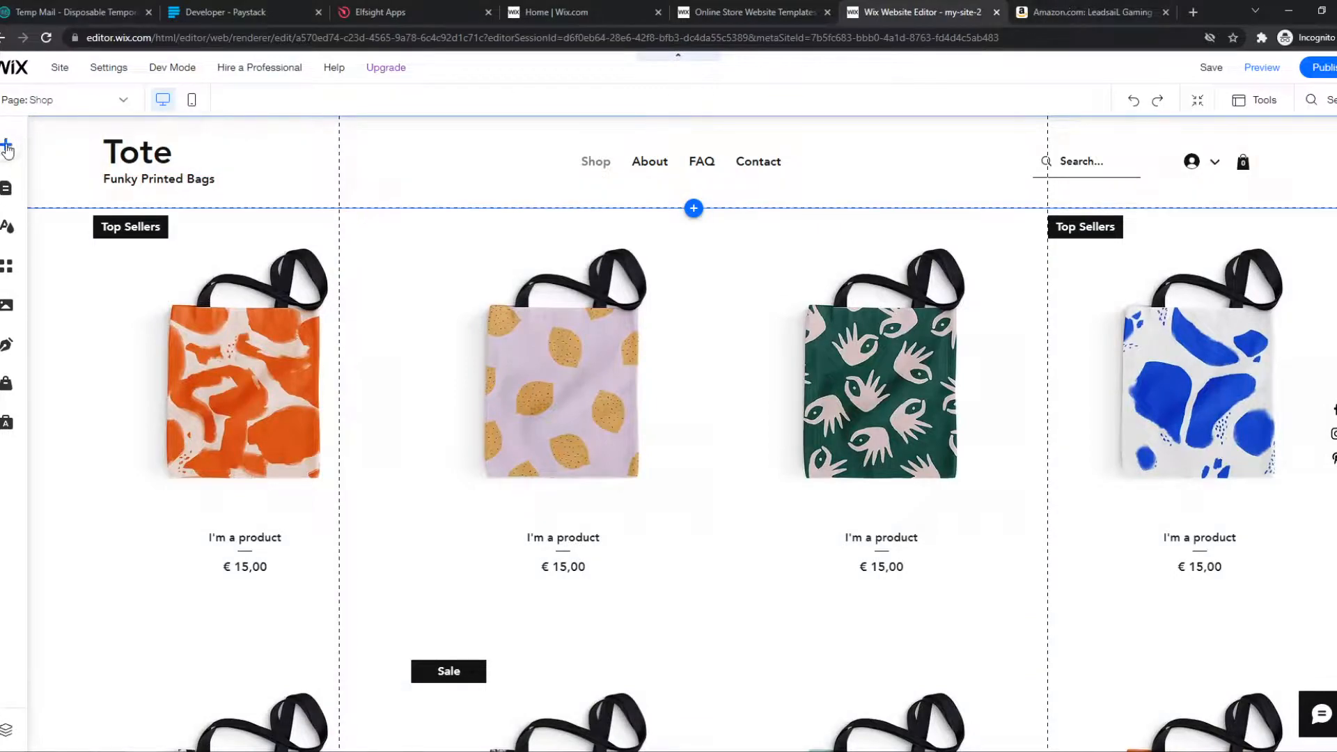
mouse_move(8, 266)
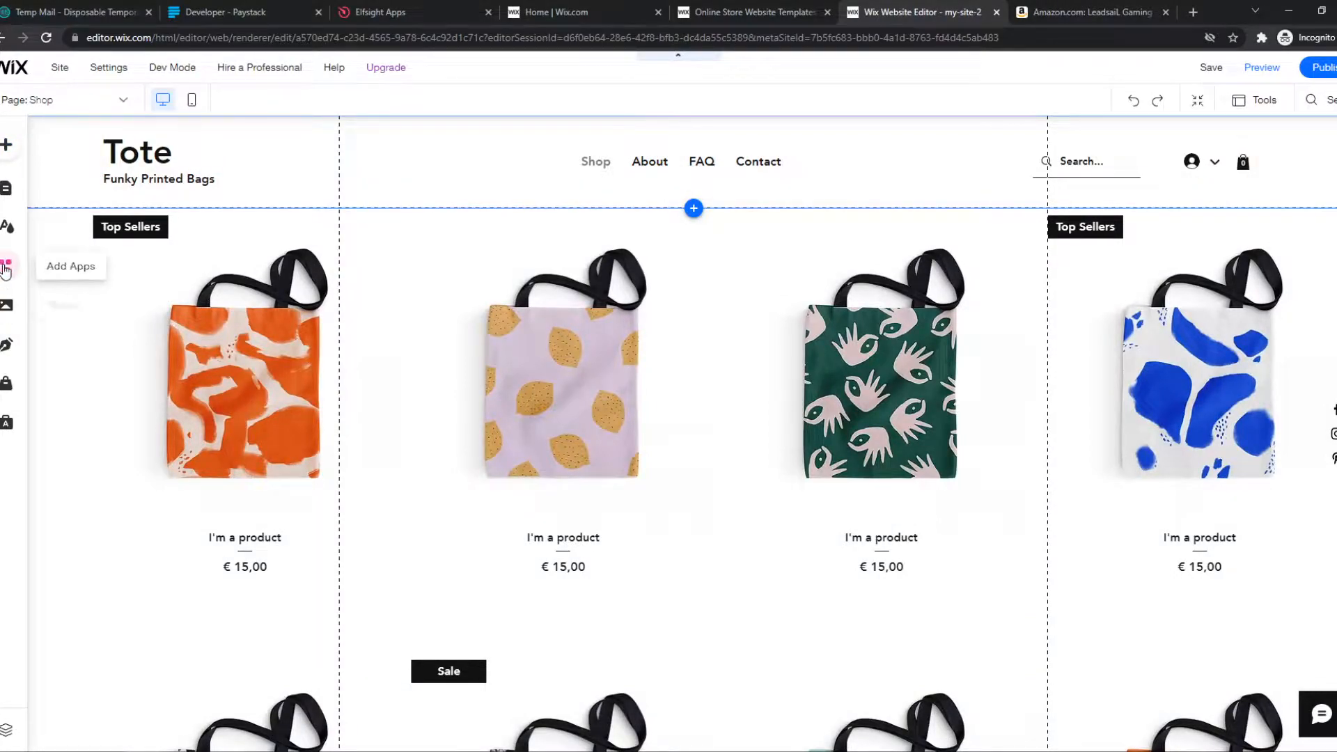
click(8, 266)
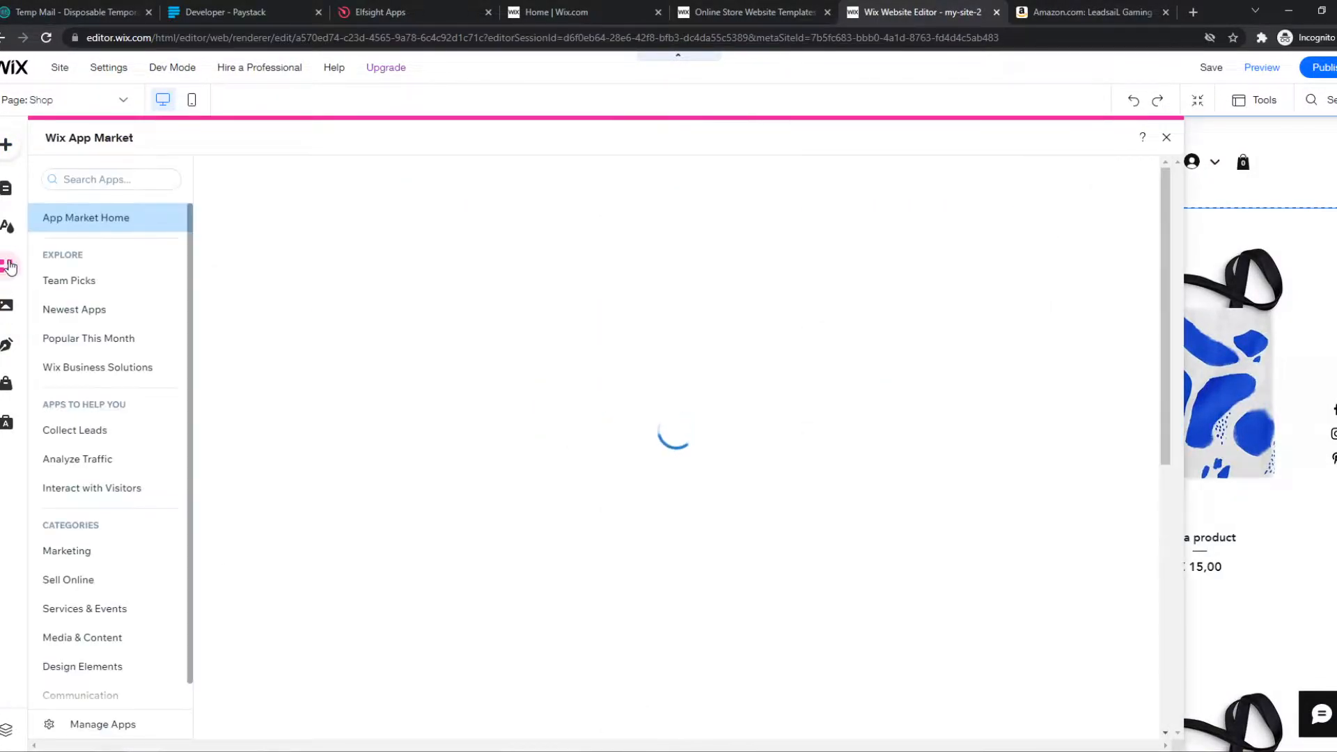
click(111, 179)
text(affiliate)
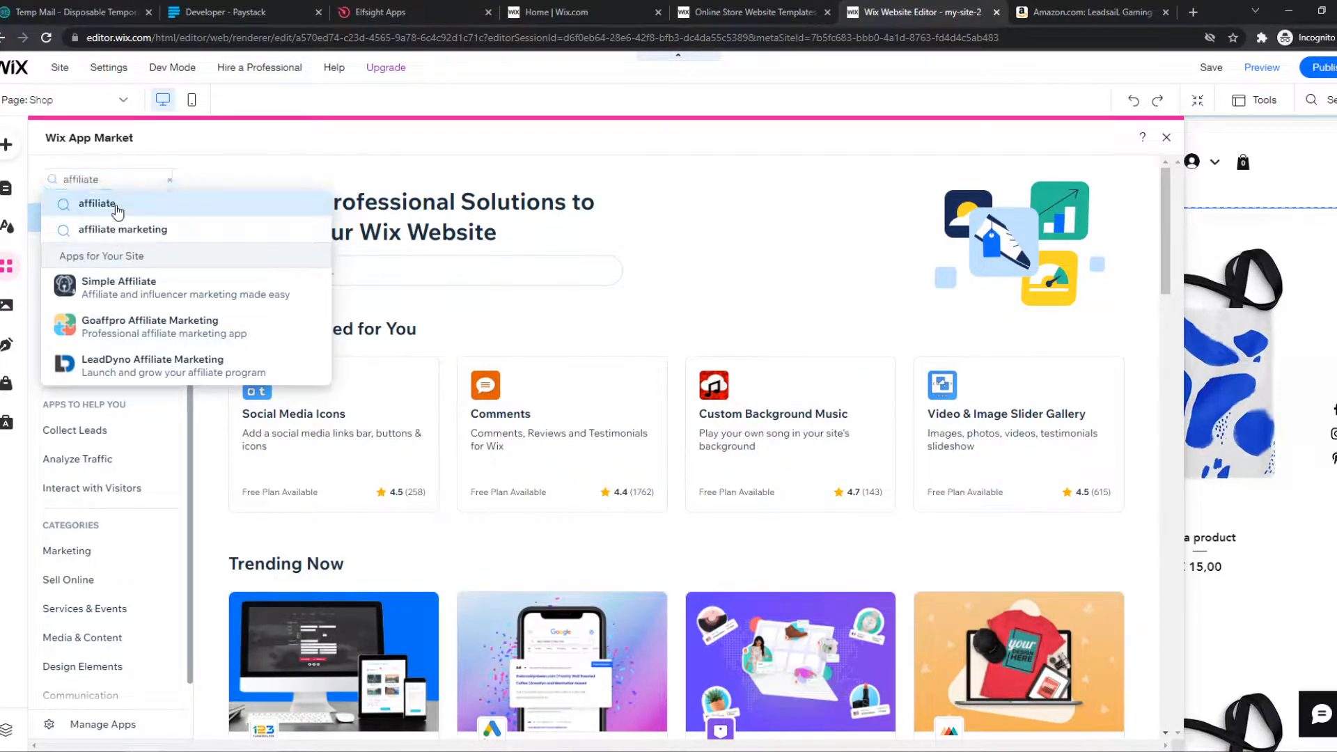
click(96, 204)
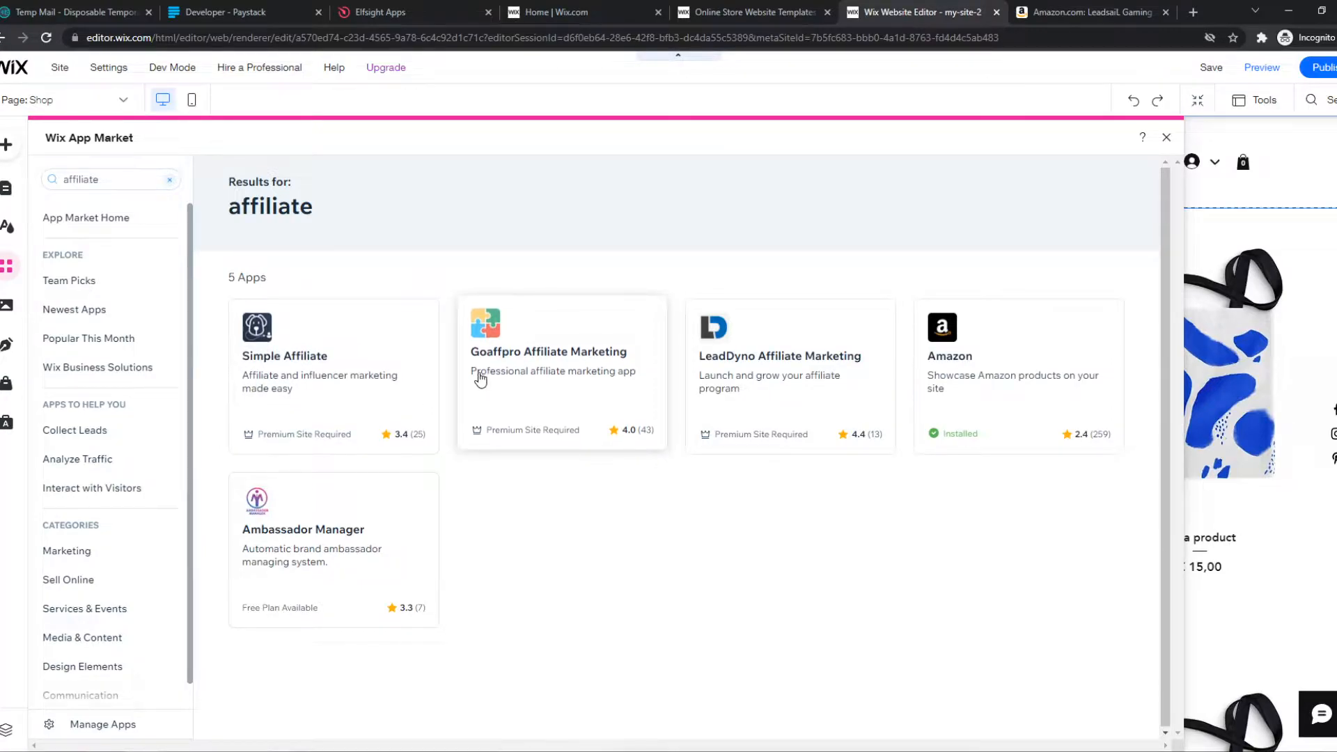
mouse_move(561, 388)
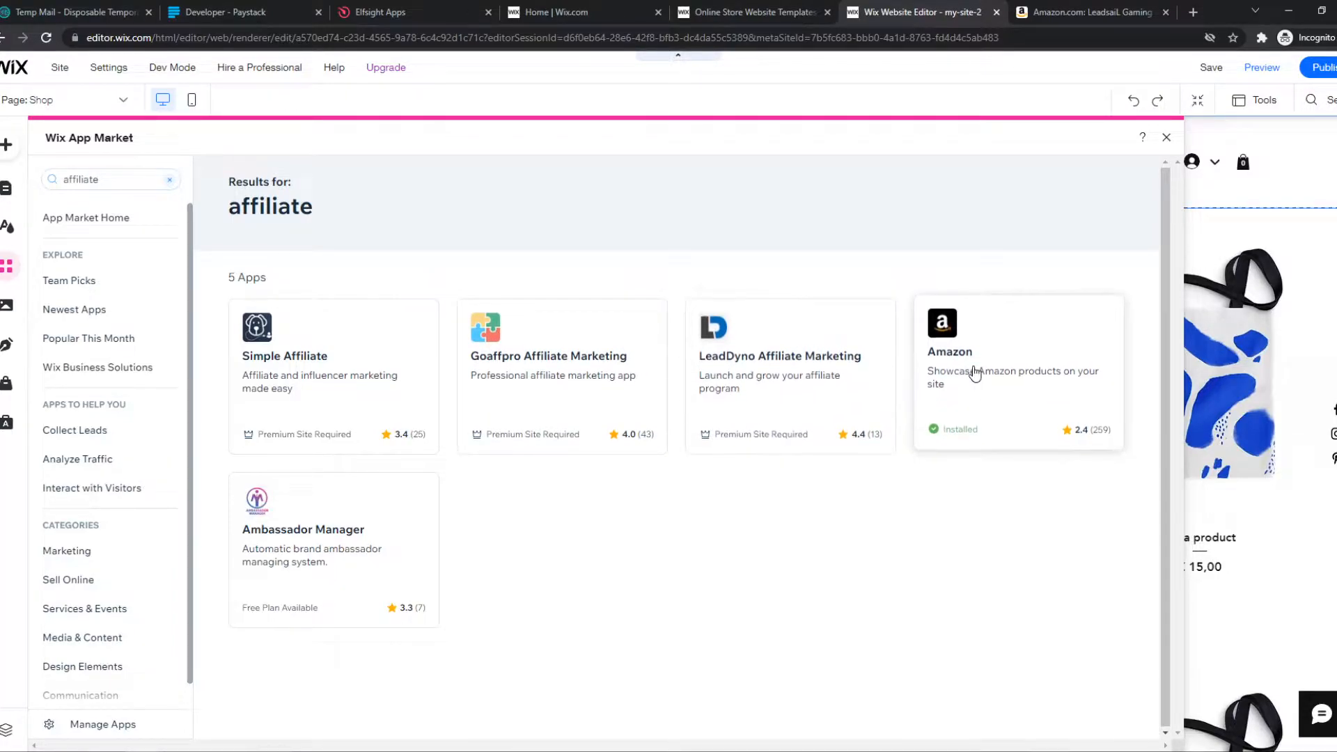
Add the Amazon app widget to the Shop page and scroll to its watch, bowl and backpack listings
click(1018, 373)
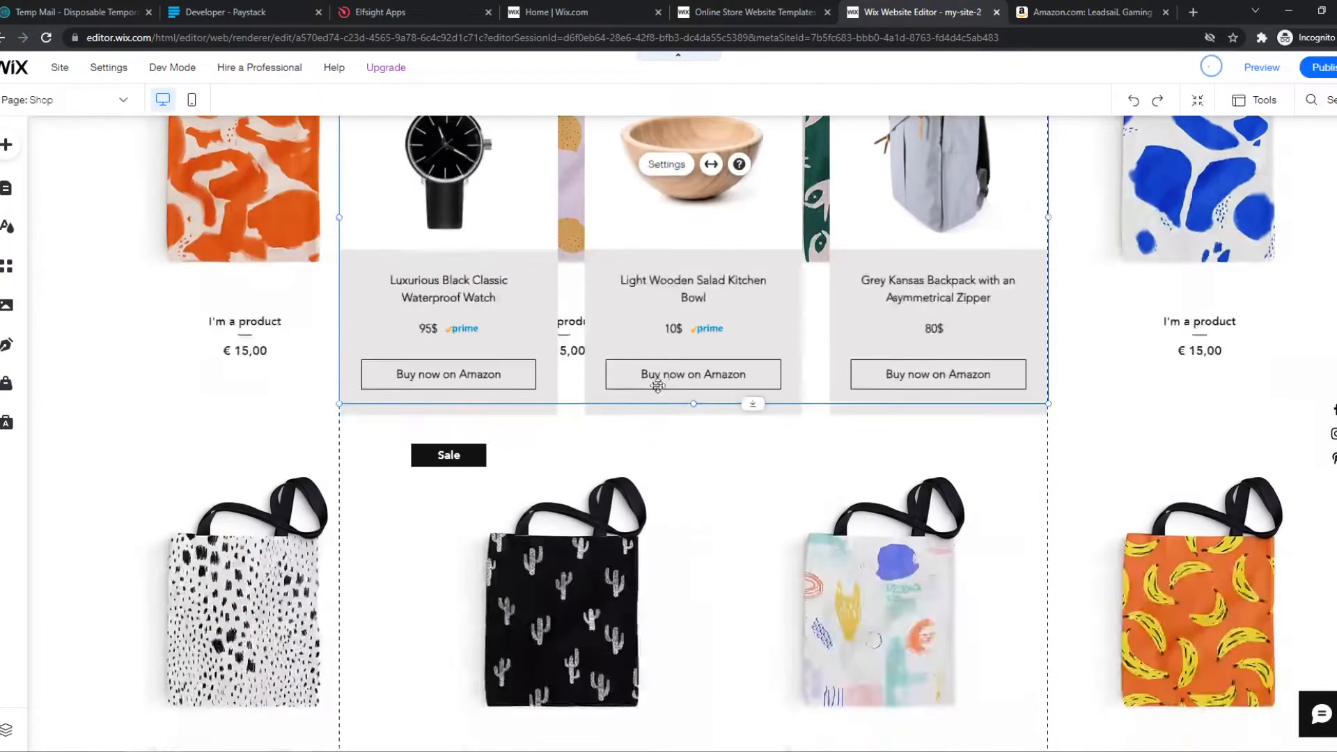
scroll(down, 3)
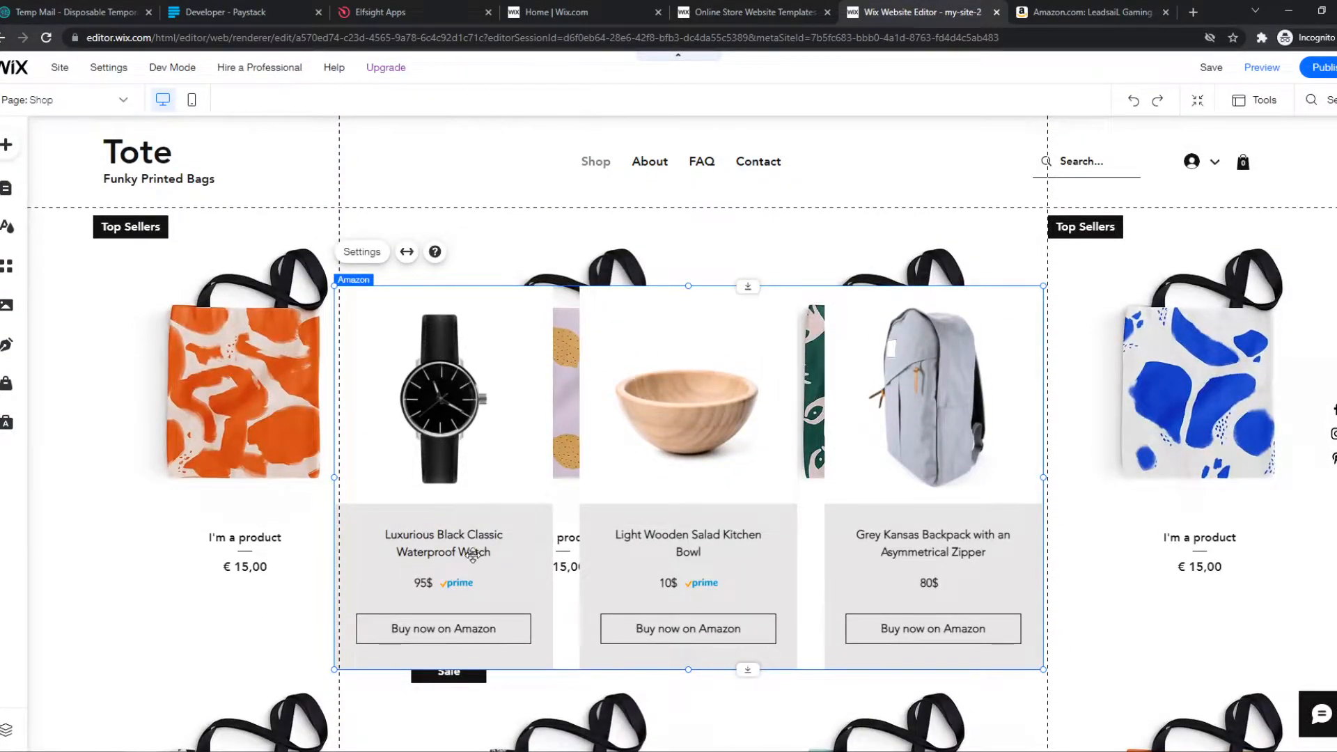
mouse_move(441, 618)
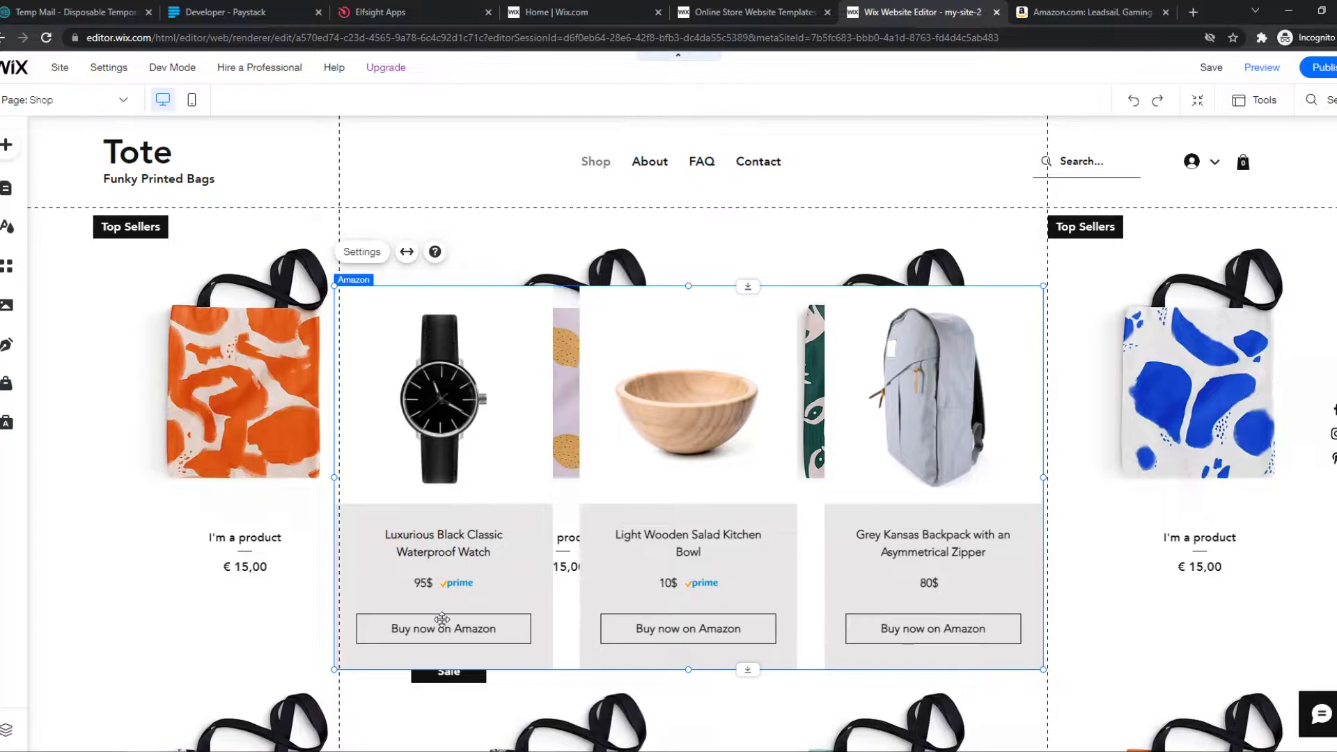
scroll(down, 3)
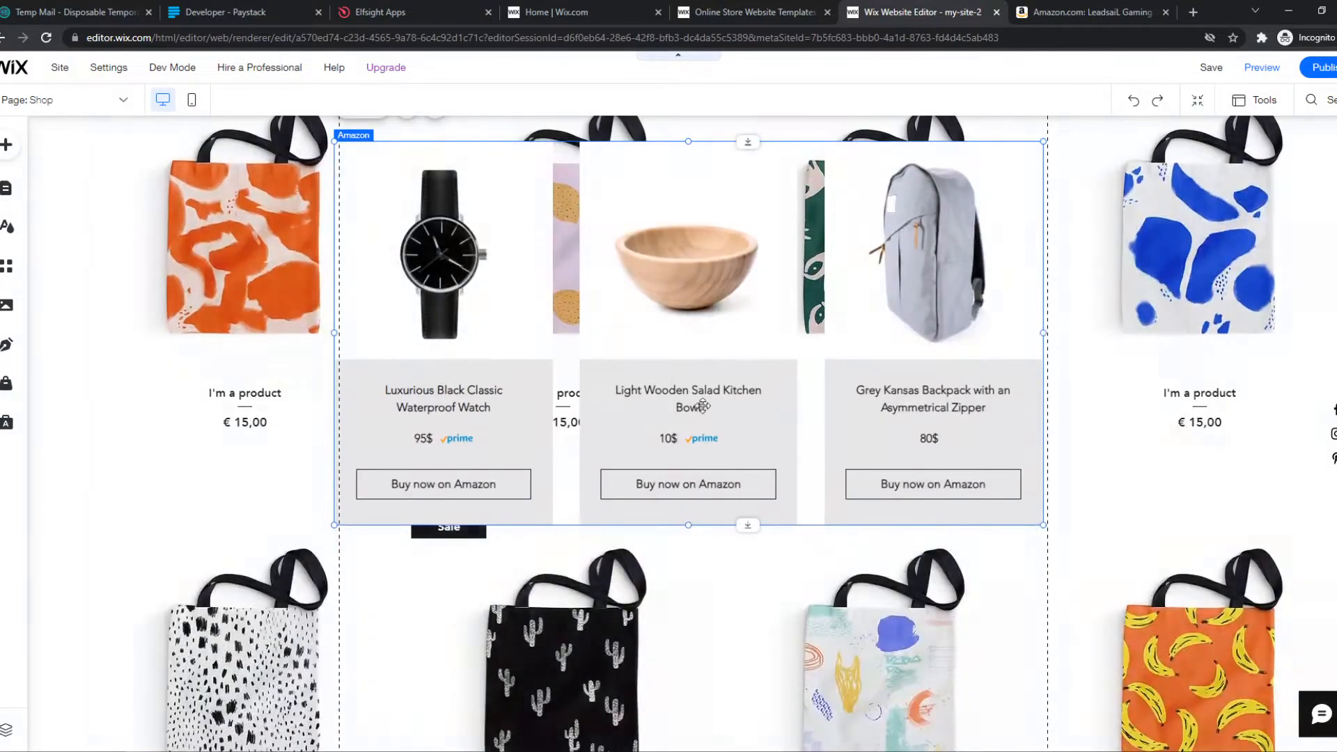
Open the Amazon widget's settings, dismissing the Manage Items dialog to reach the main panel
click(709, 330)
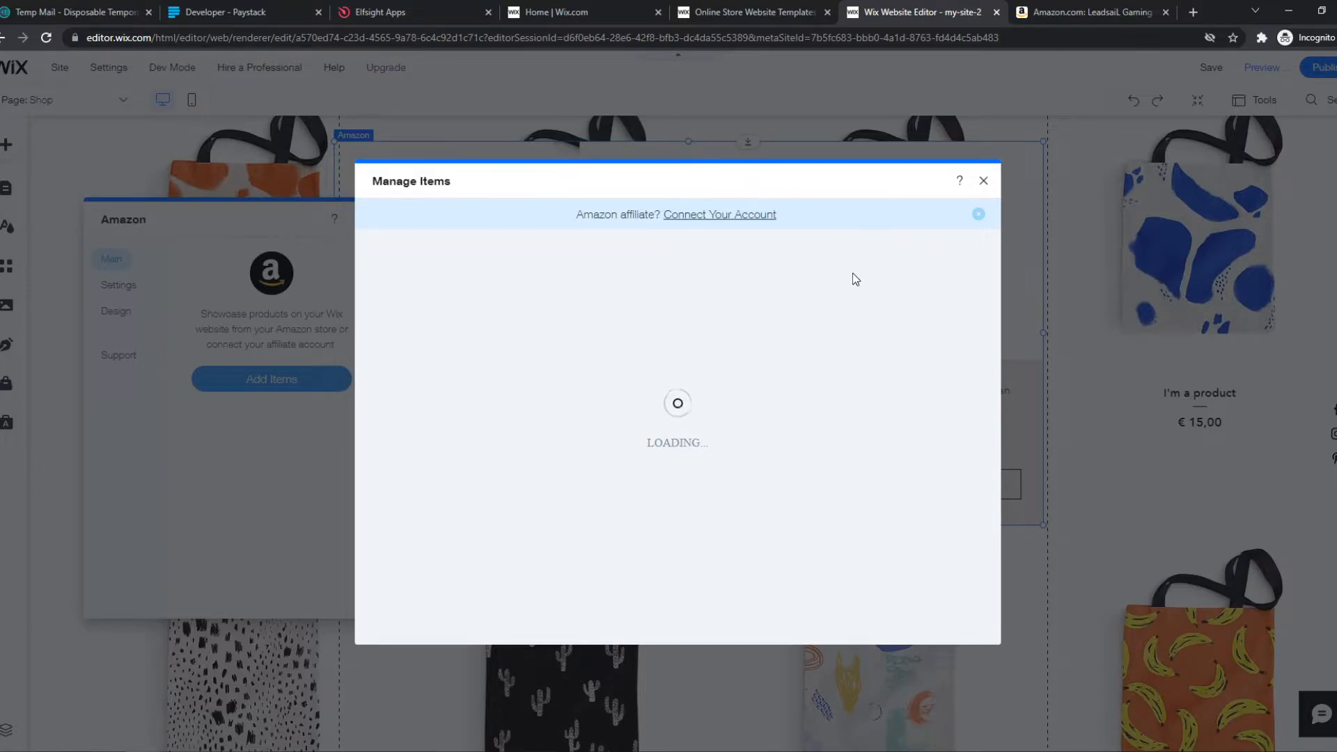
mouse_move(789, 230)
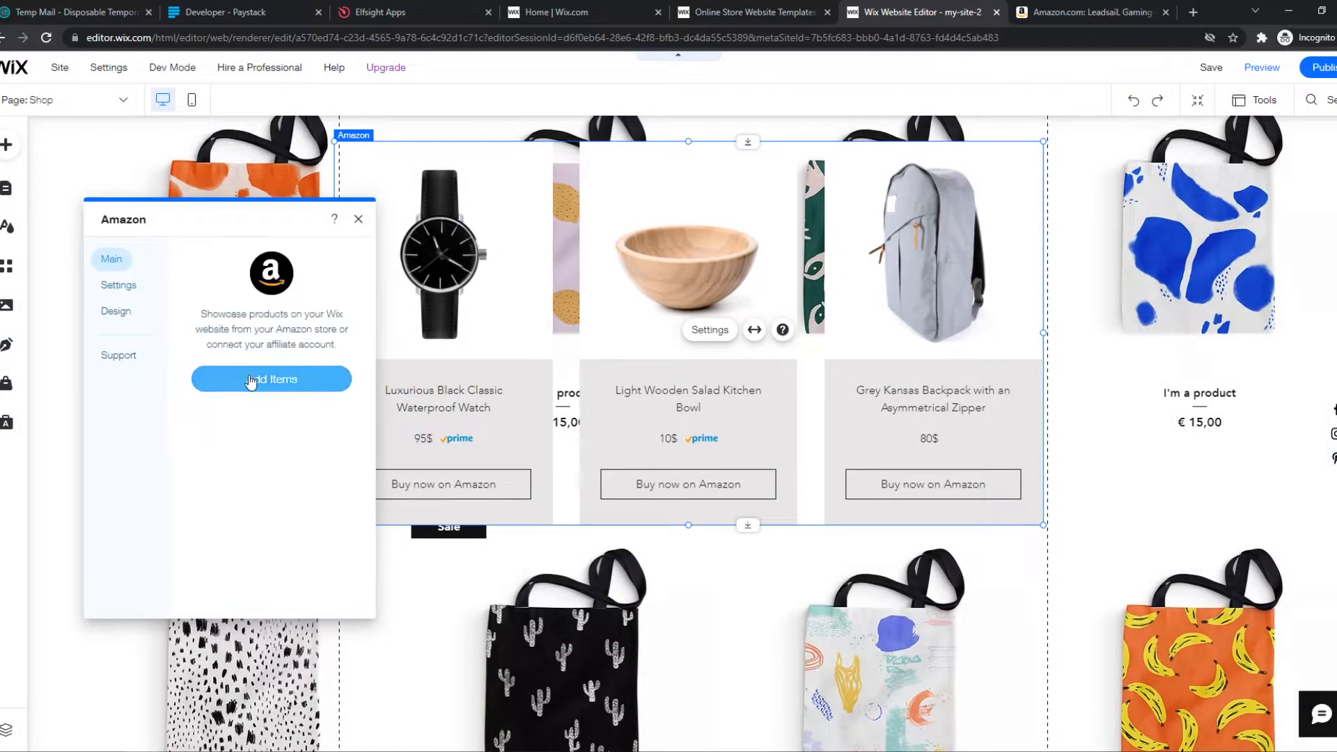
click(271, 378)
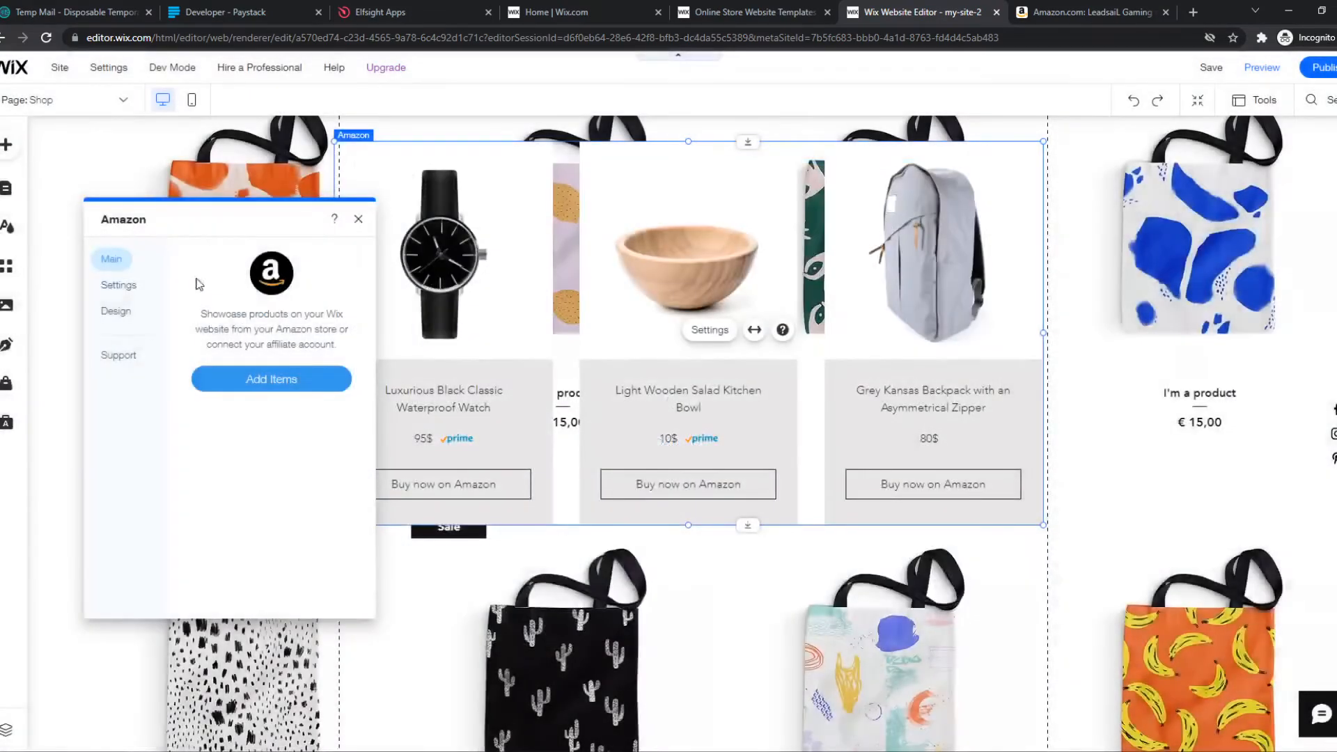
In the Amazon Settings tab, switch off the Price & Prime toggle
click(118, 285)
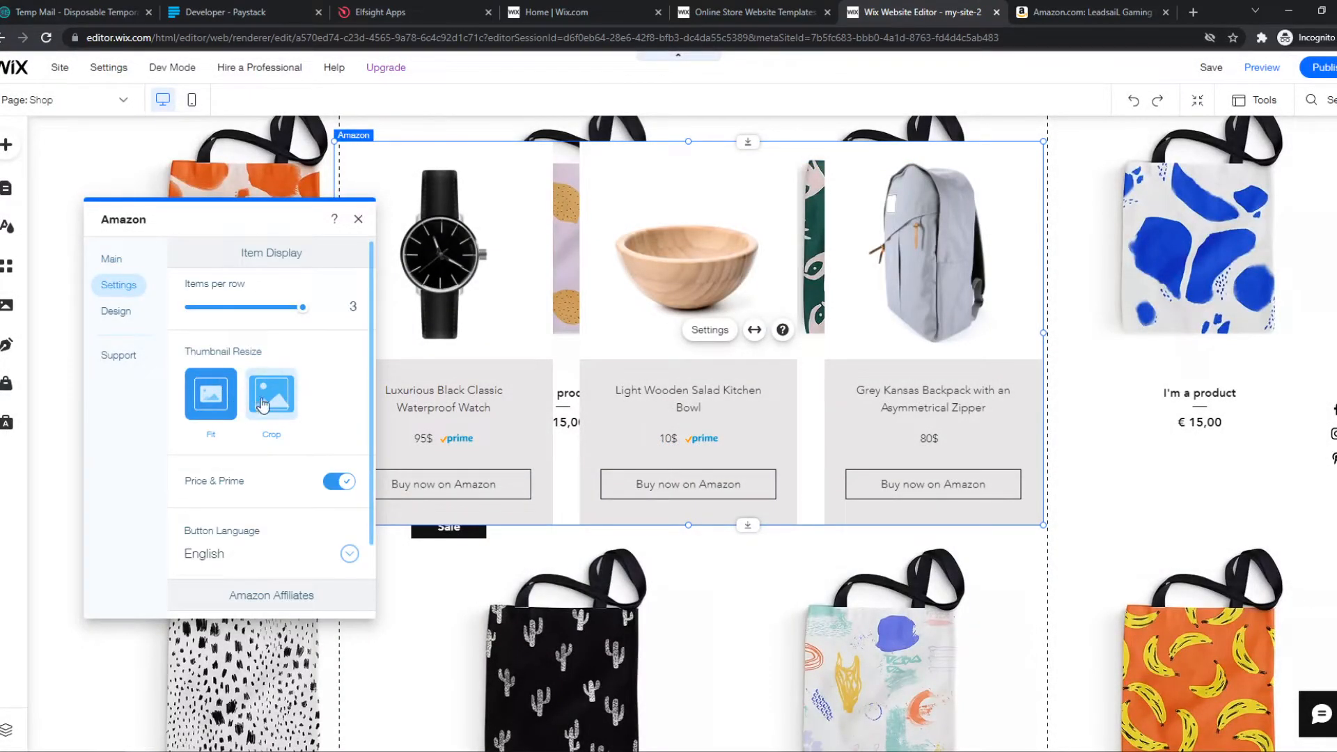
scroll(down, 3)
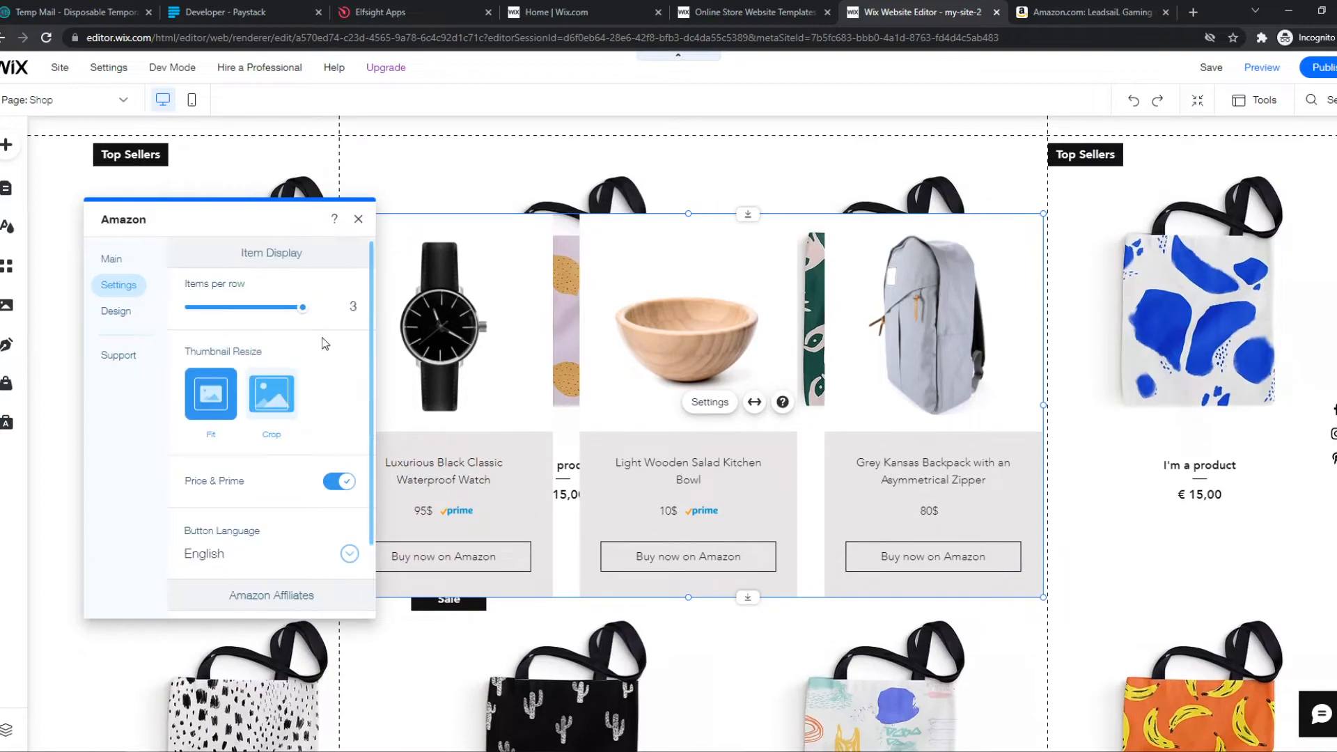
drag(302, 307, 247, 307)
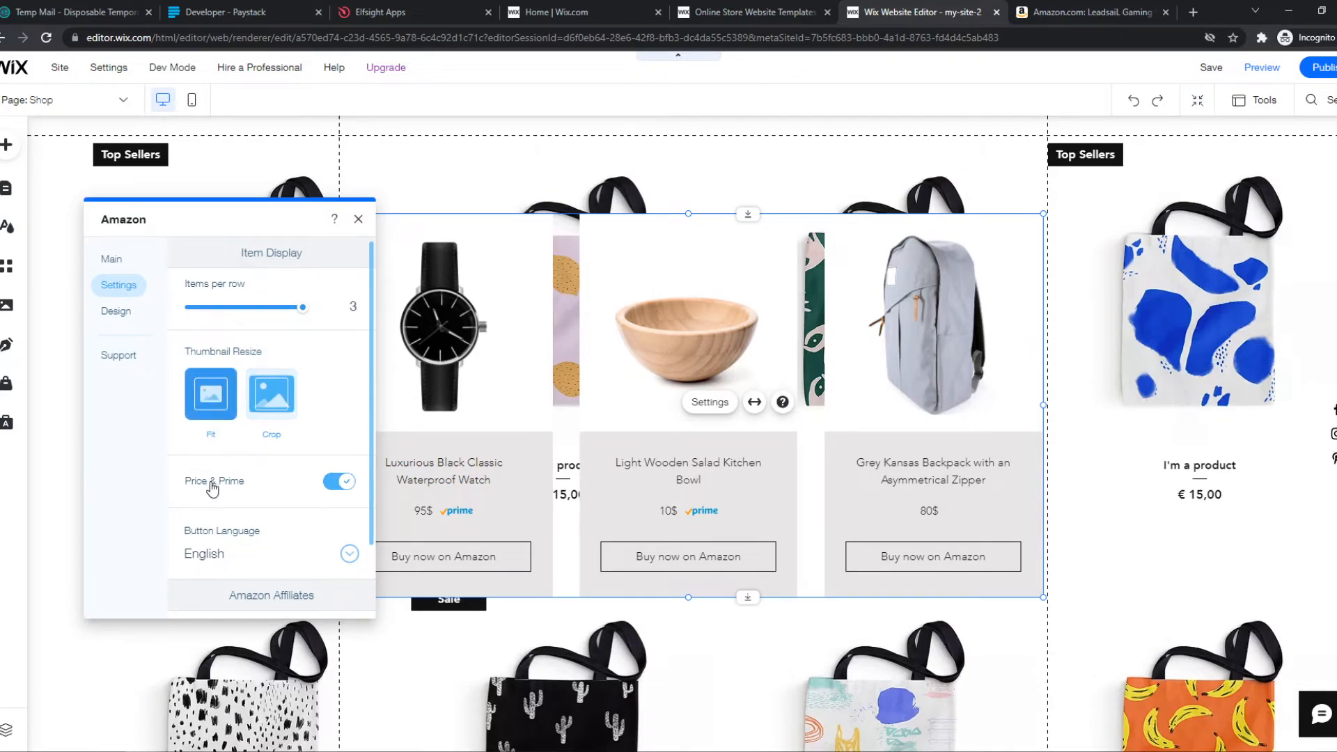
click(339, 481)
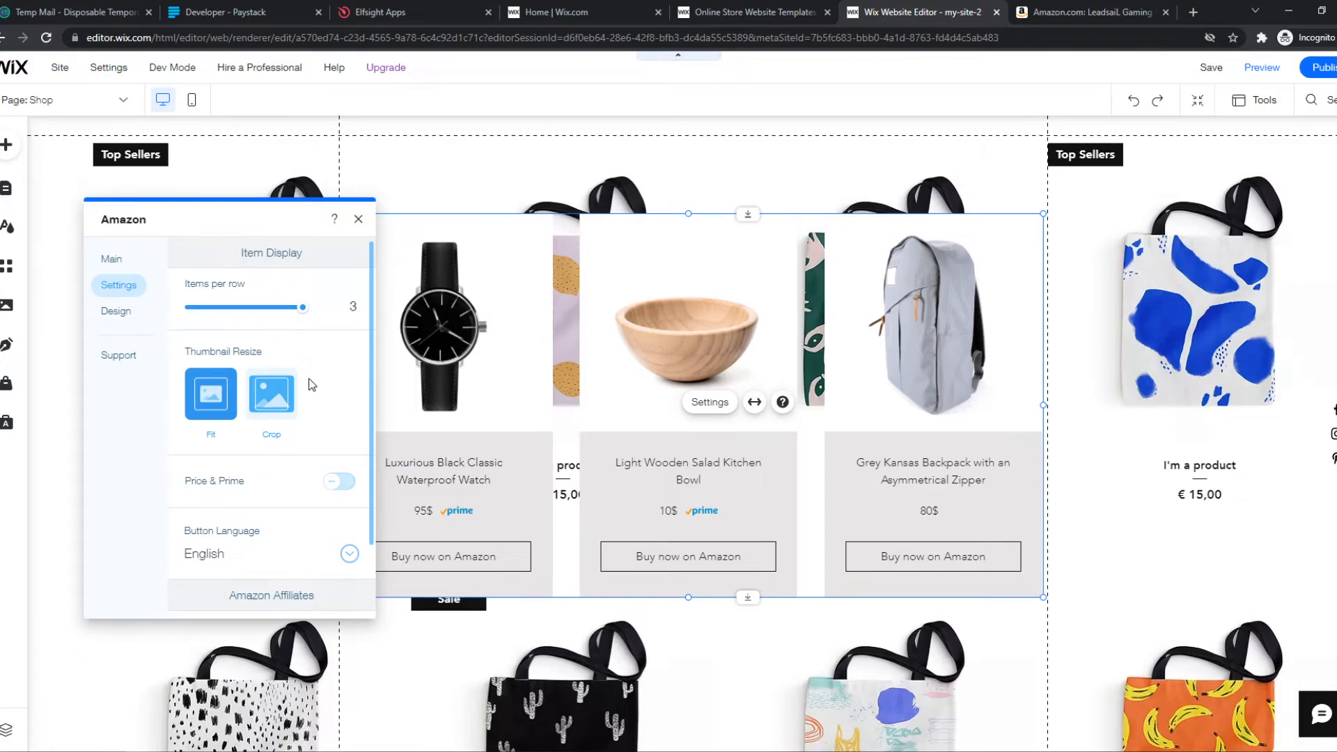
mouse_move(418, 522)
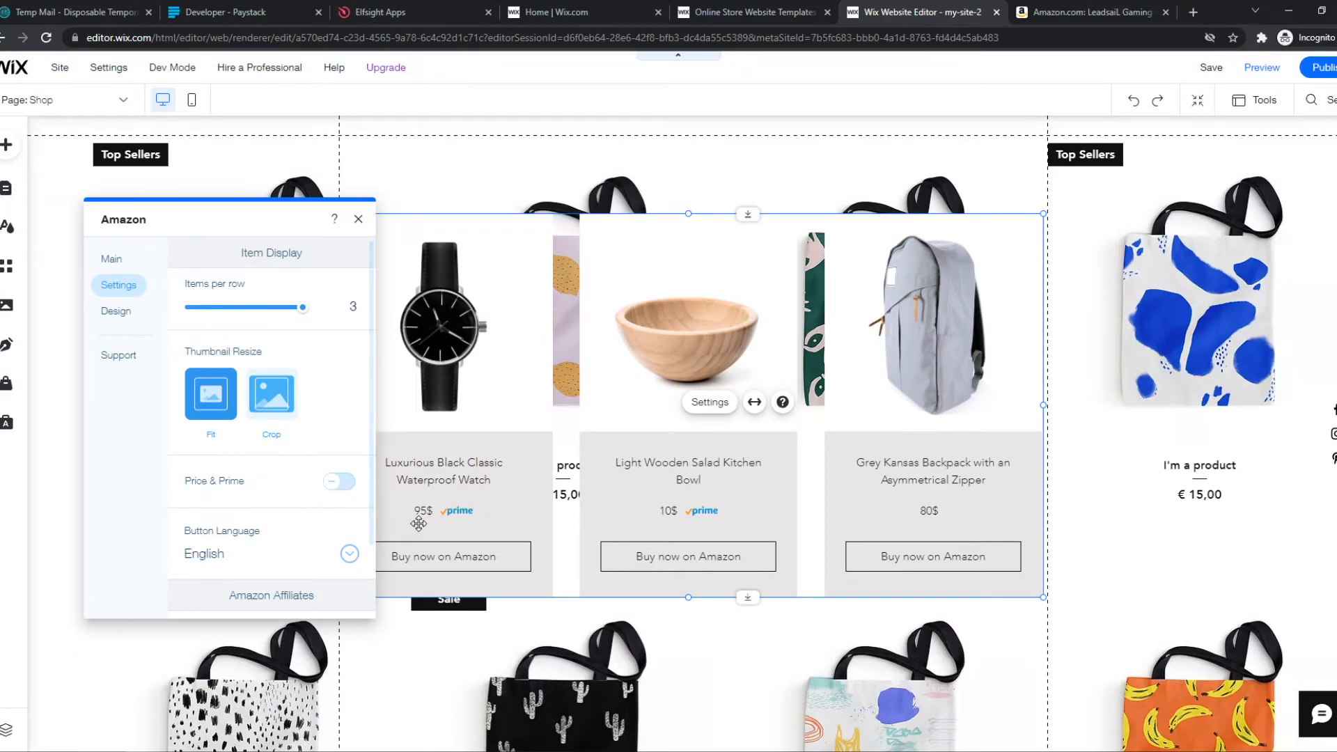